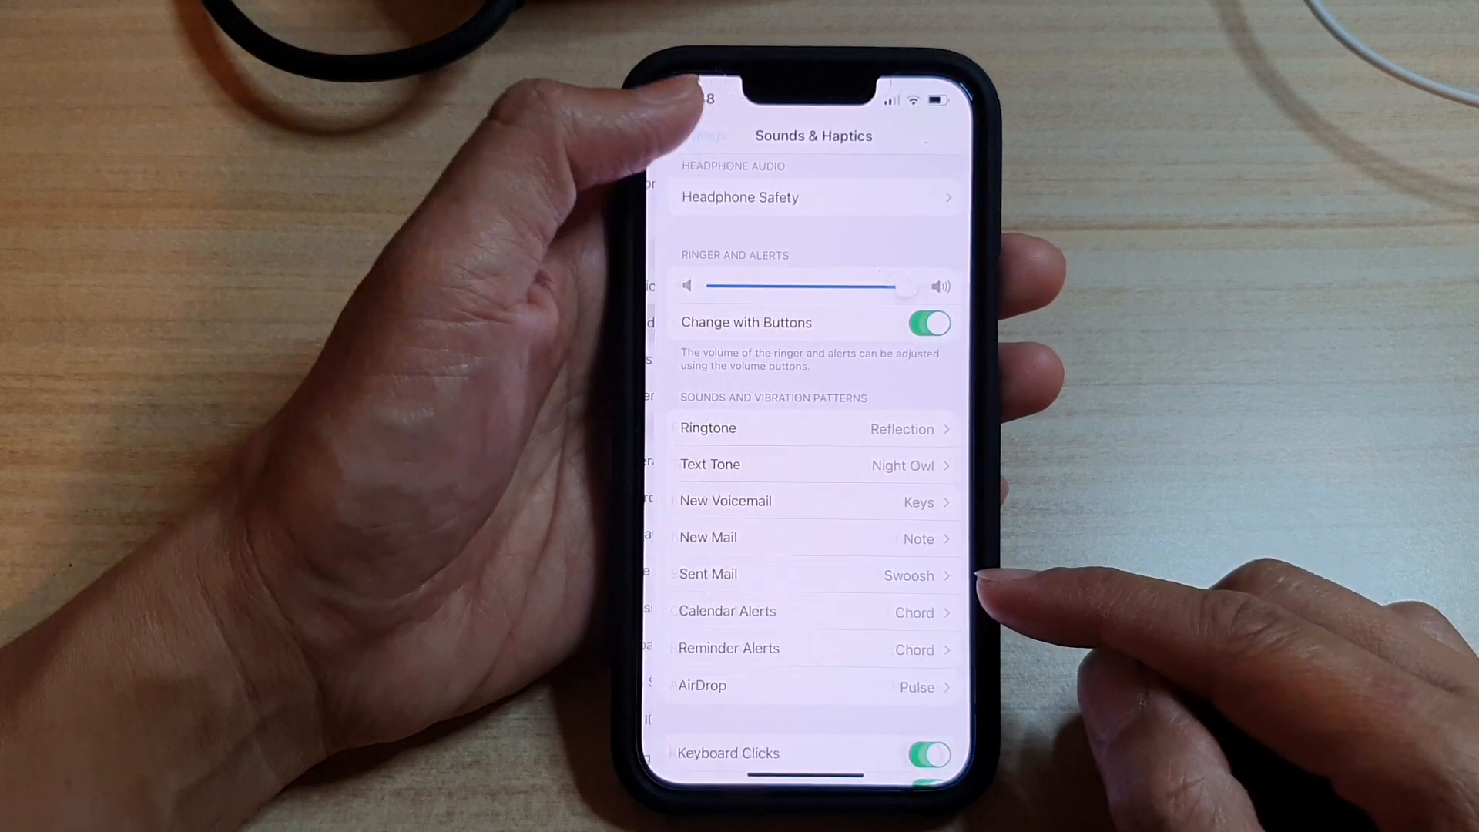
- Leave Settings and return to the iPhone home screen
{"action": "left_click", "coordinate": [703, 135]}
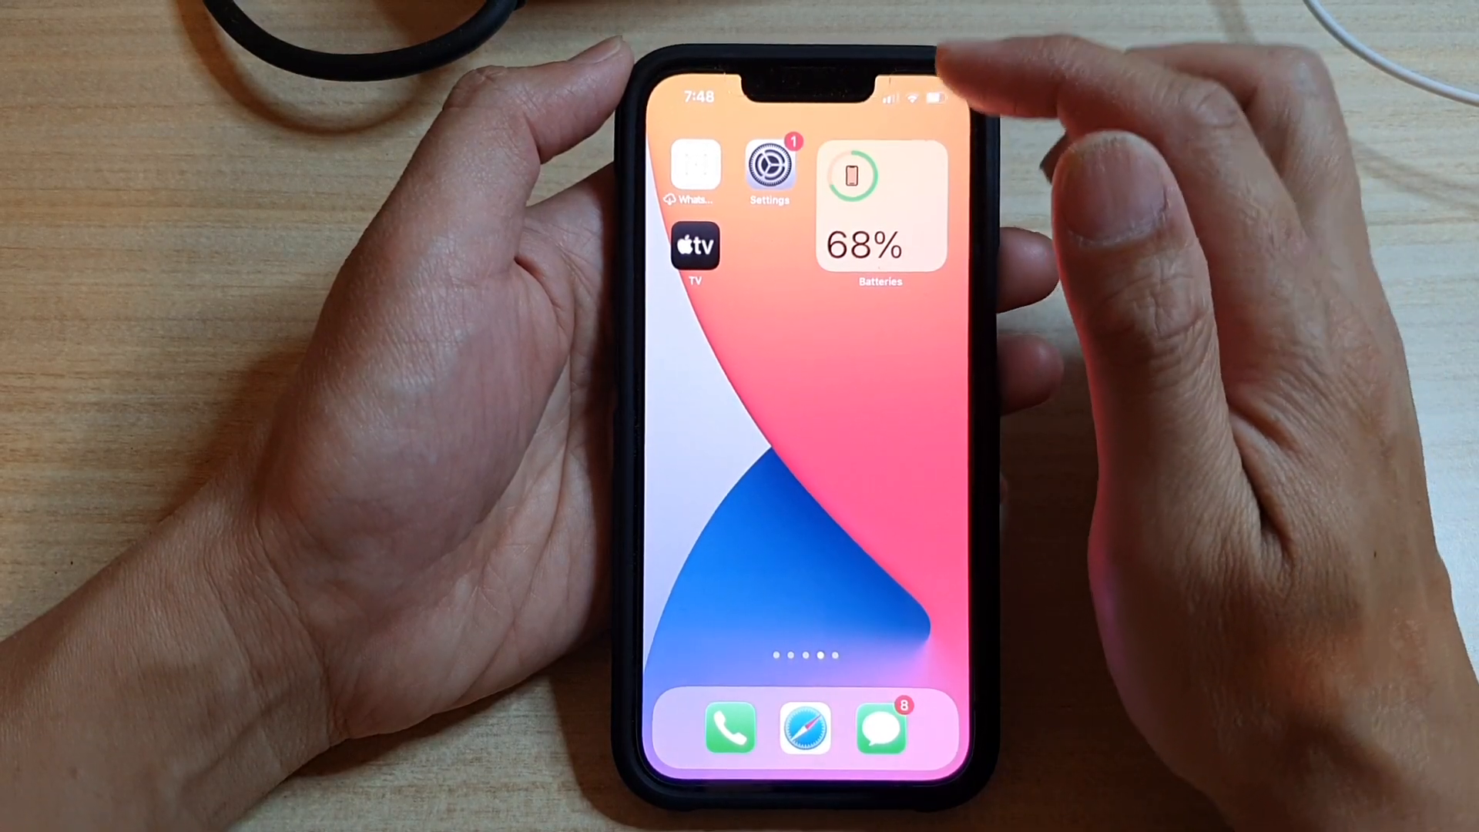
- From the home screen, reach Sounds & Haptics and the Sent Mail Classic tone list, Swoosh checked
{"action": "left_click", "coordinate": [767, 165]}
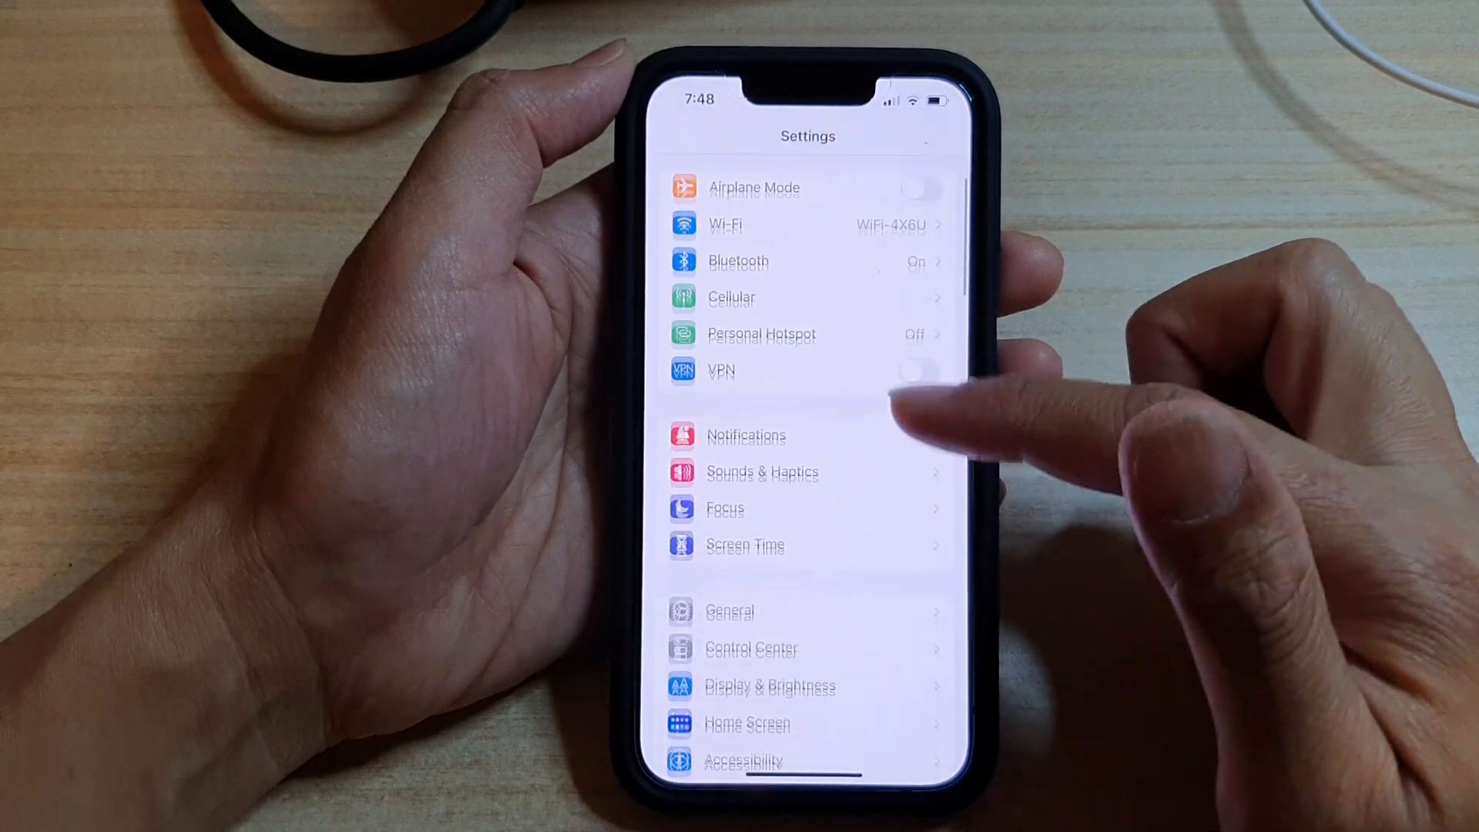
{"action": "scroll", "scroll_direction": "up", "scroll_amount": 3}
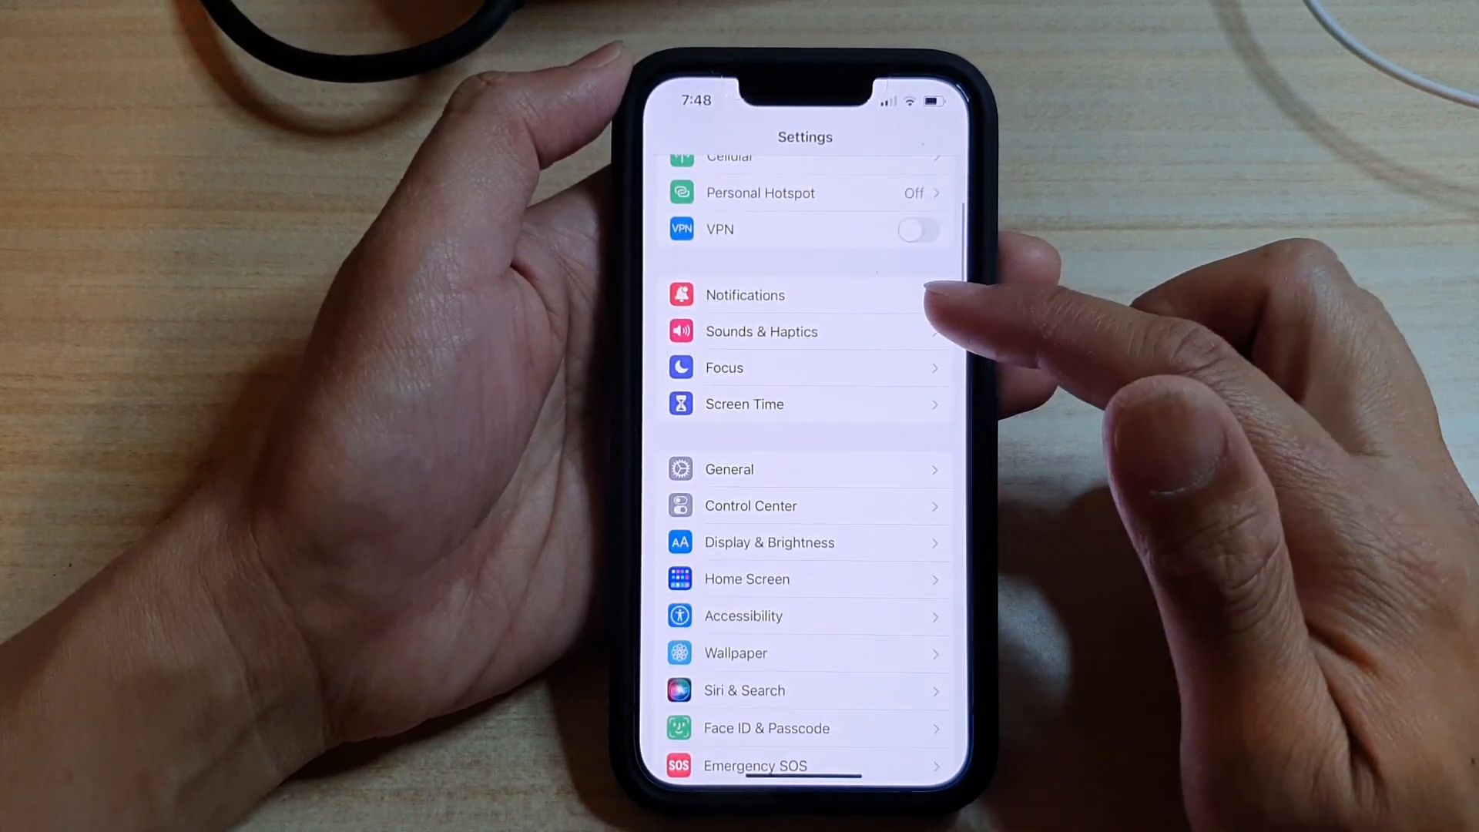
{"action": "left_click", "coordinate": [762, 331]}
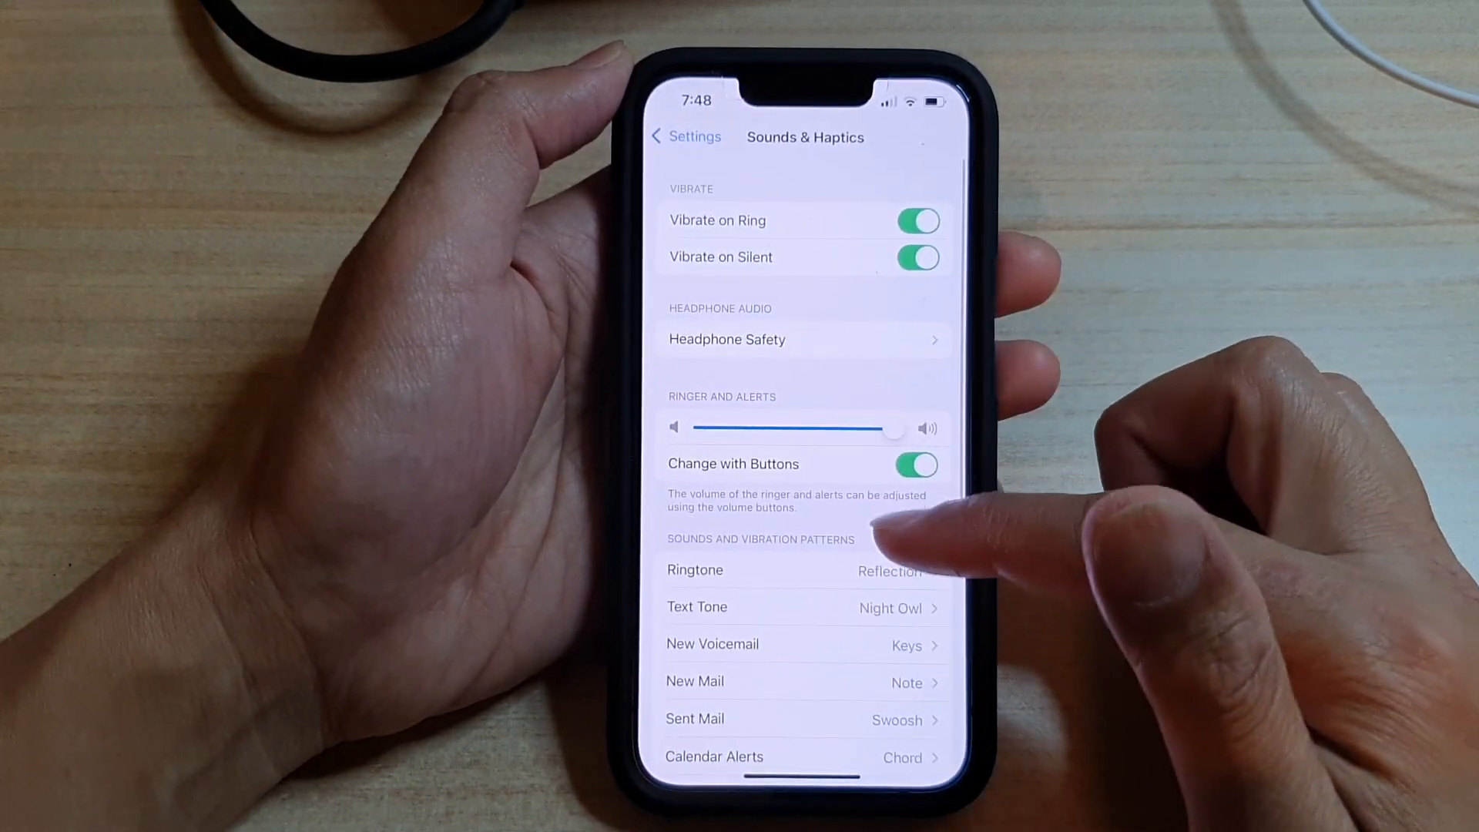
{"action": "scroll", "scroll_direction": "down", "scroll_amount": 3}
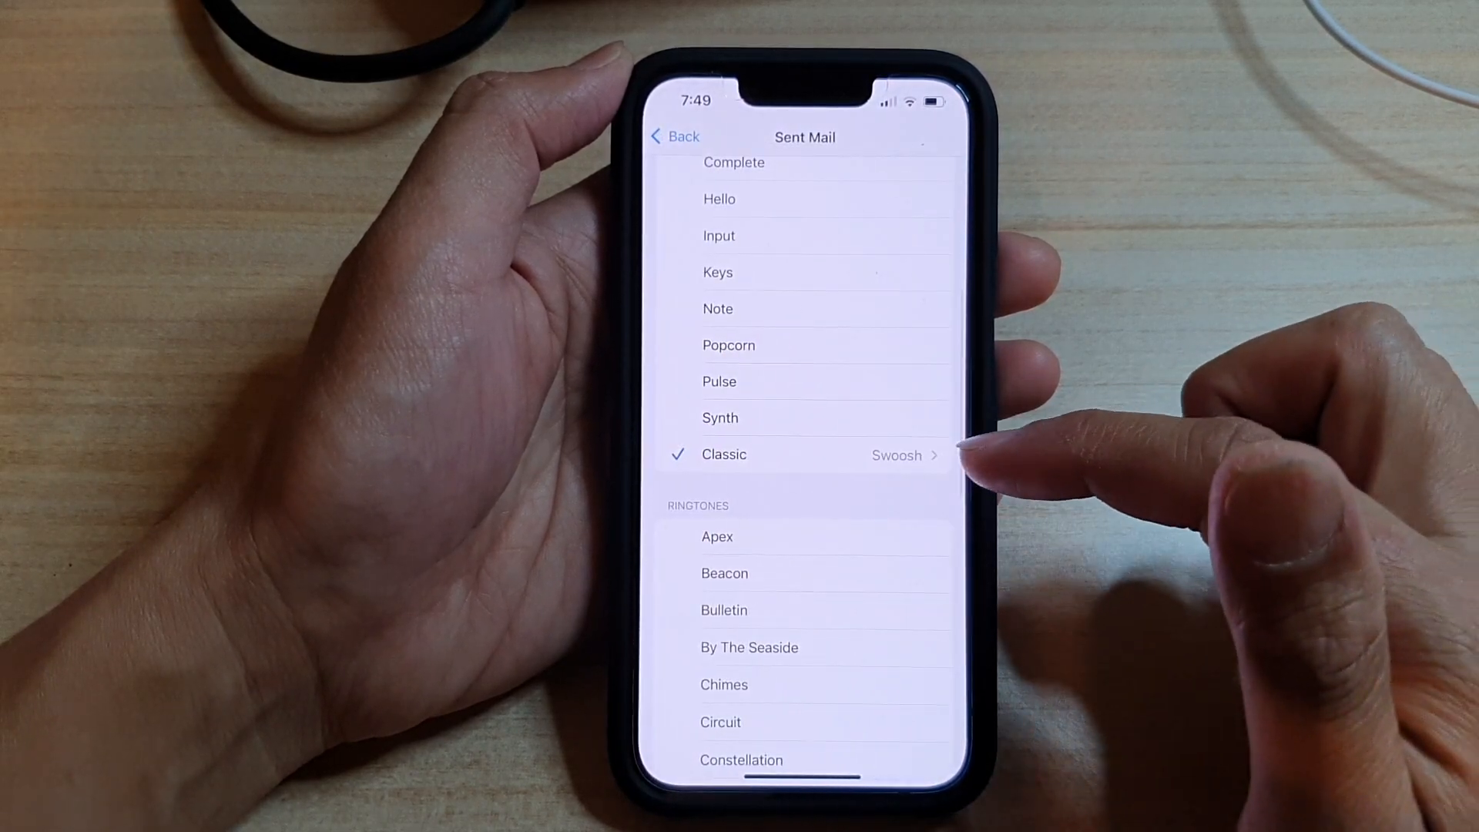
{"action": "left_click", "coordinate": [803, 455]}
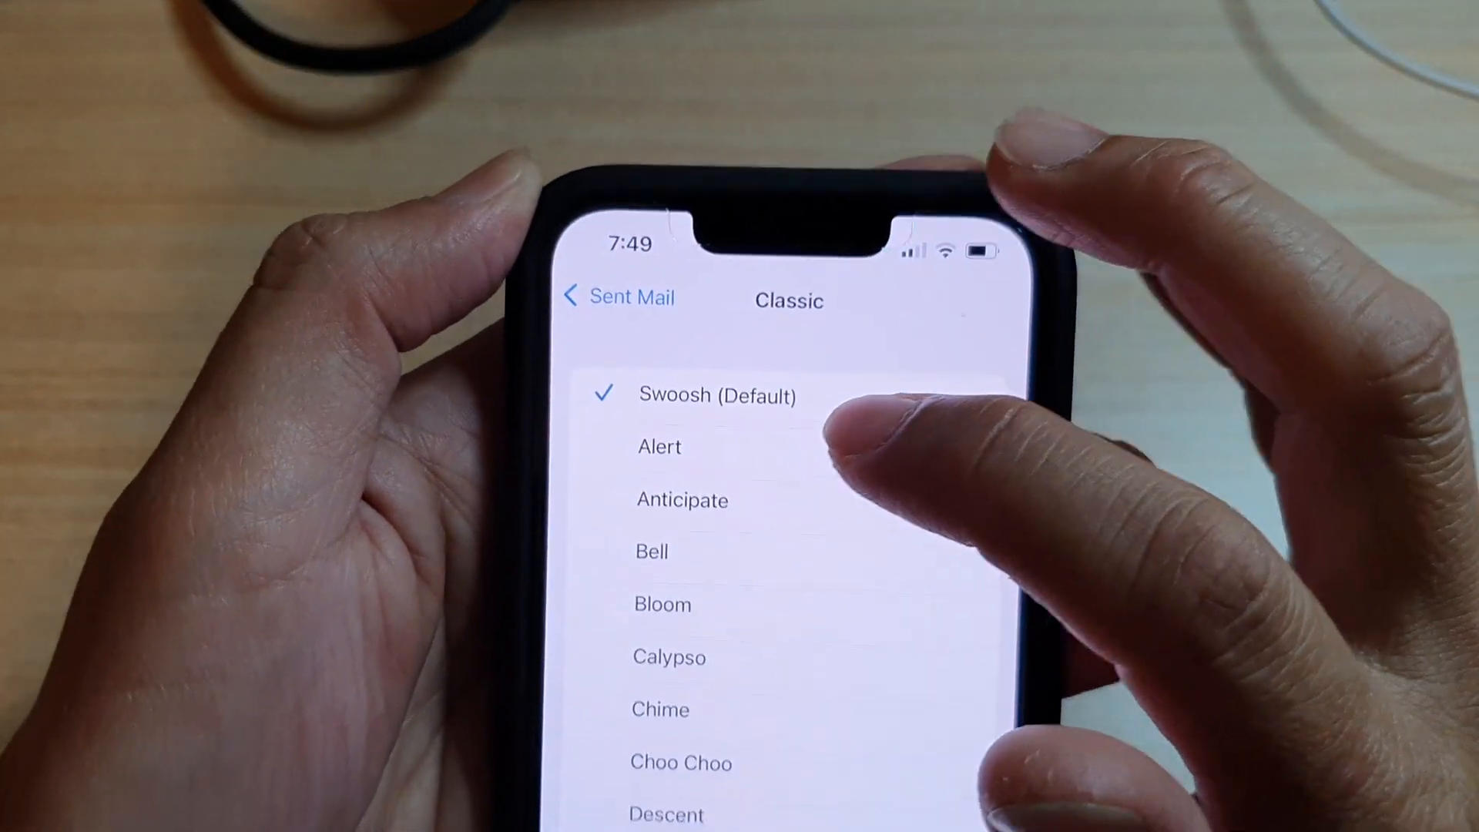
- Preview Anticipate, Bell, Descent, Ding and Electronic for Sent Mail, then restore the default Swoosh
{"action": "left_click", "coordinate": [681, 499]}
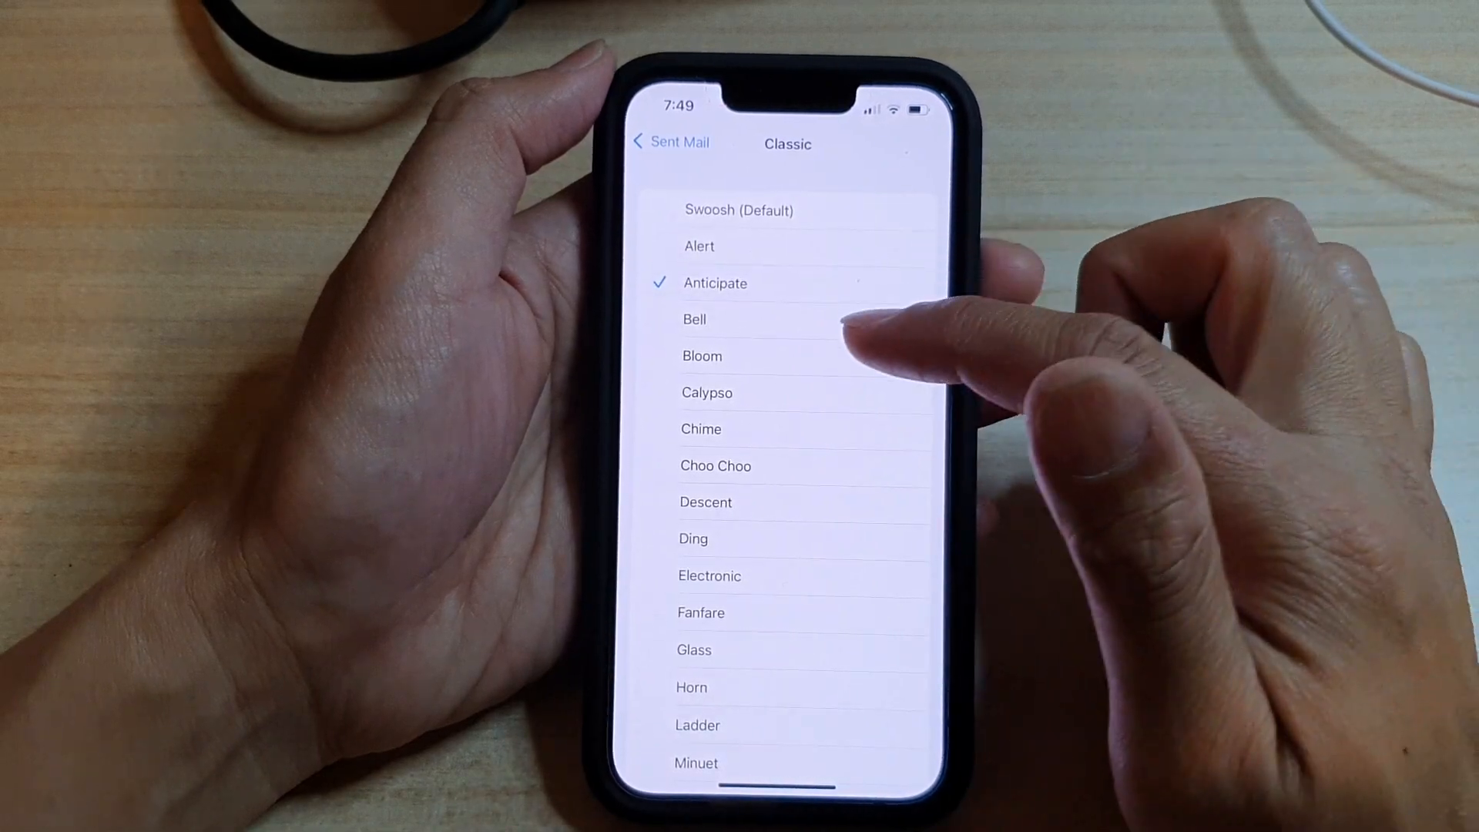
{"action": "left_click", "coordinate": [703, 319]}
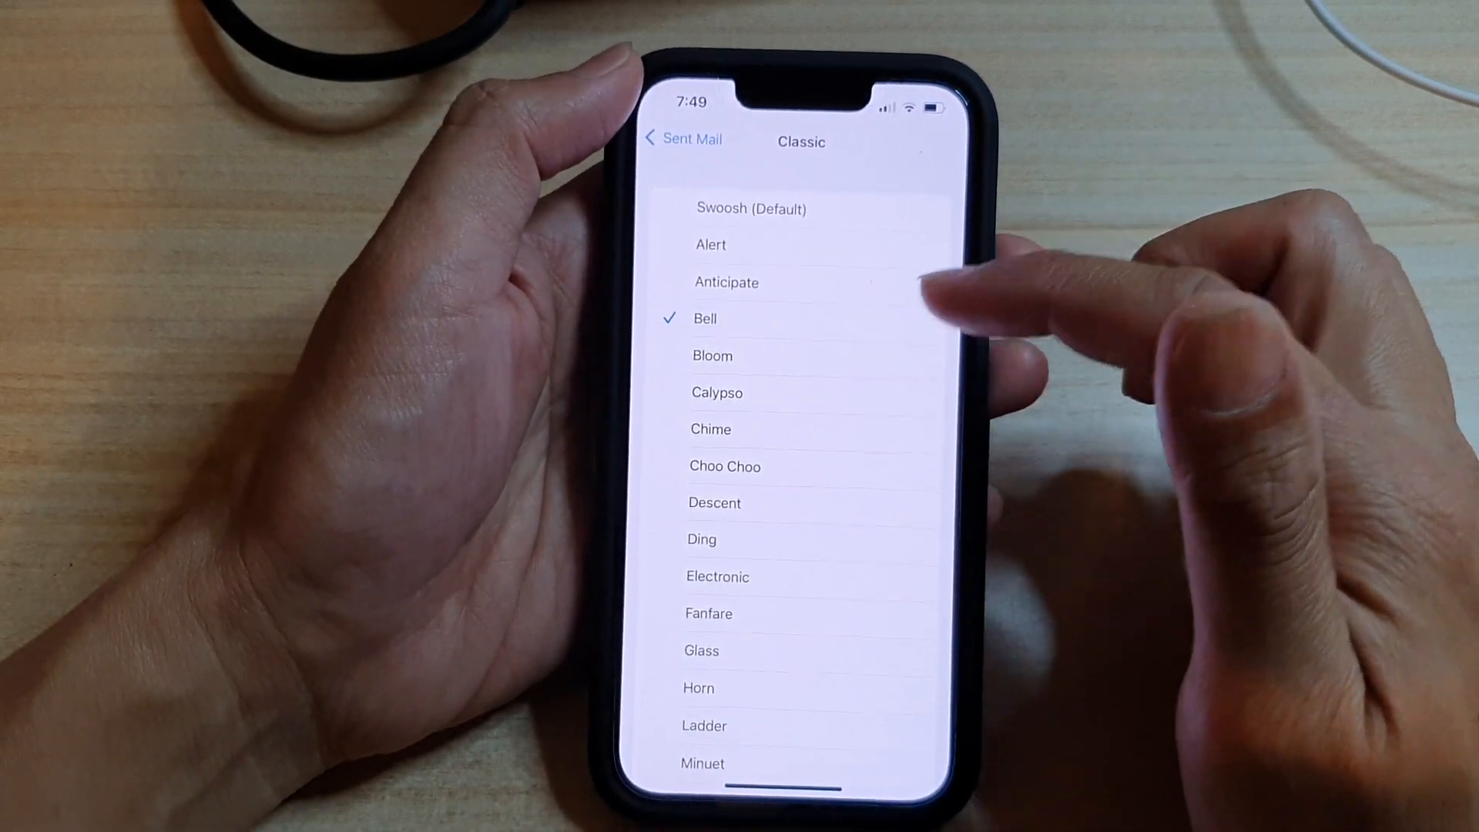
{"action": "left_click", "coordinate": [711, 428]}
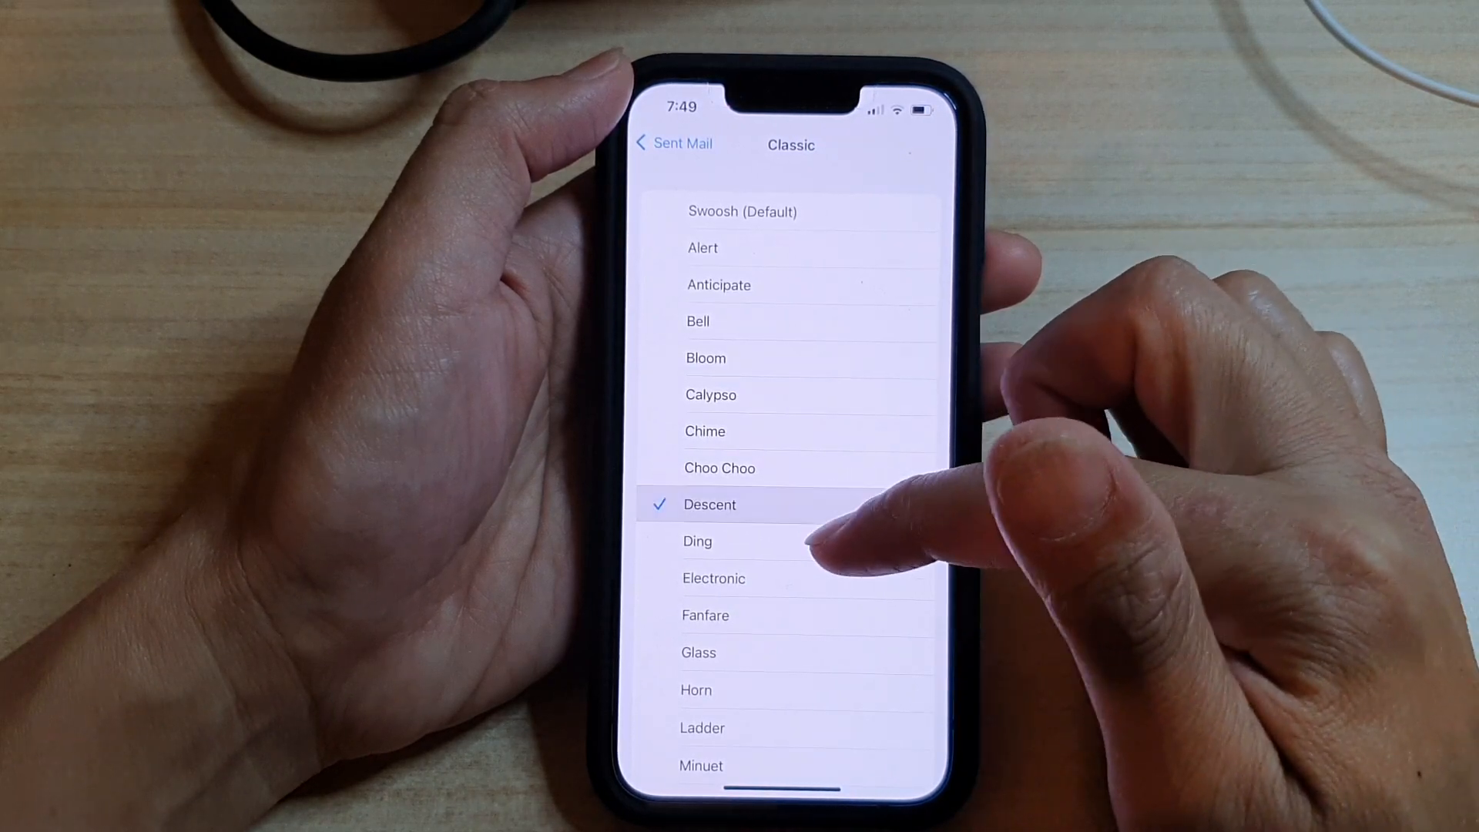
{"action": "left_click", "coordinate": [698, 541]}
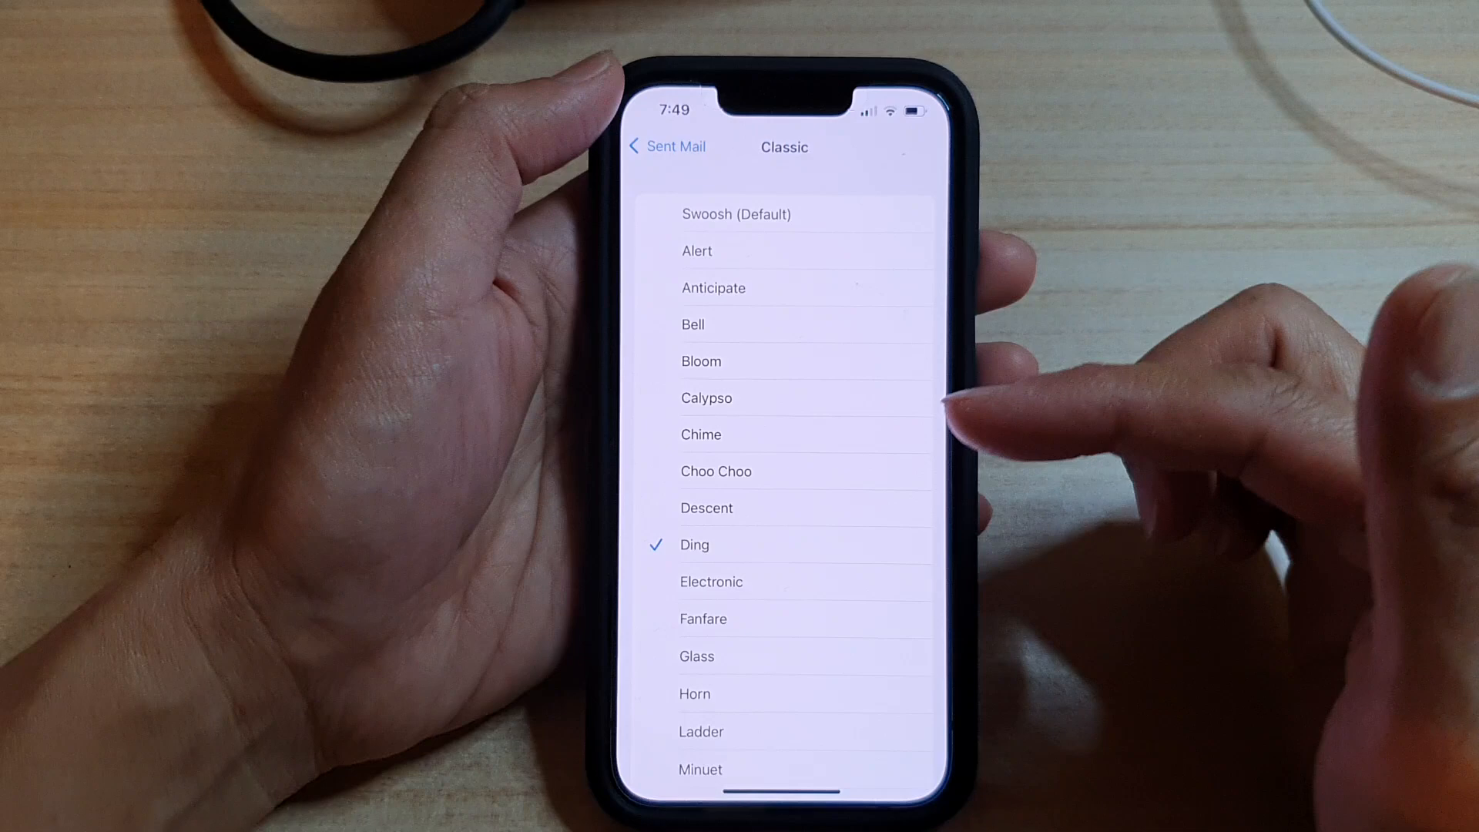
{"action": "left_click", "coordinate": [712, 583]}
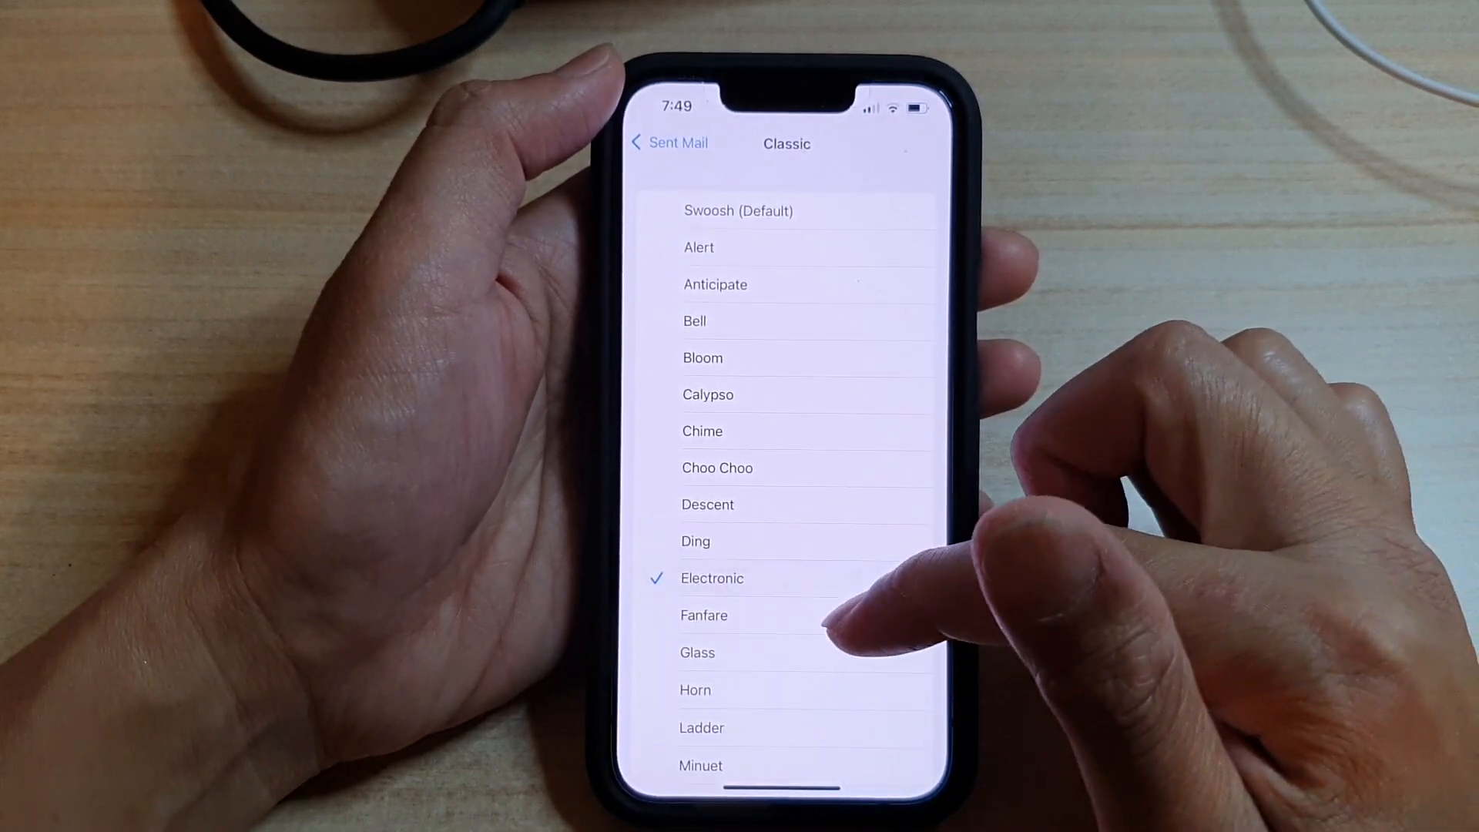
{"action": "left_click", "coordinate": [695, 691]}
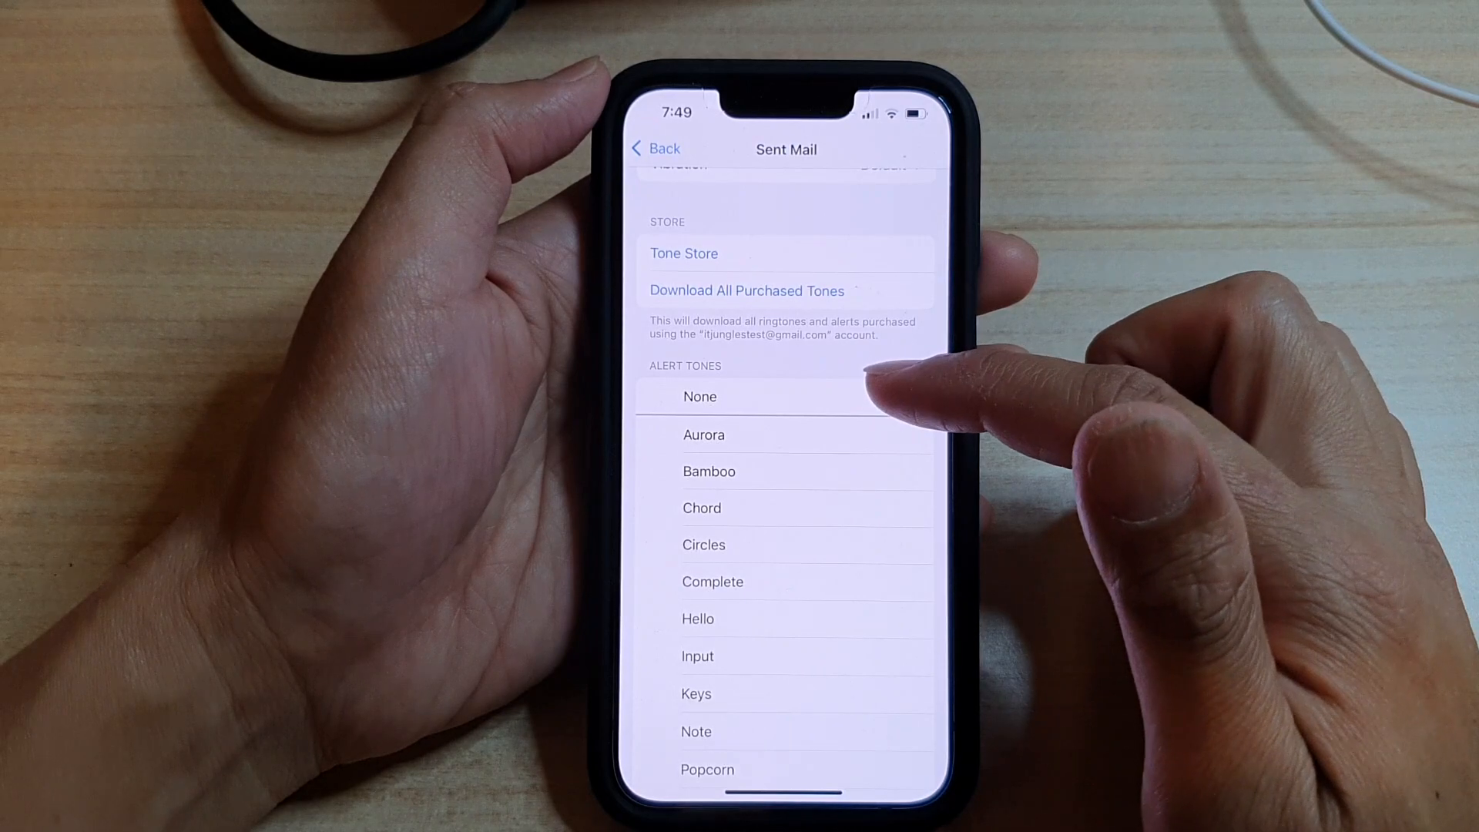
- Select None to silence Sent Mail, then bring the Classic tone list back up
{"action": "left_click", "coordinate": [699, 396]}
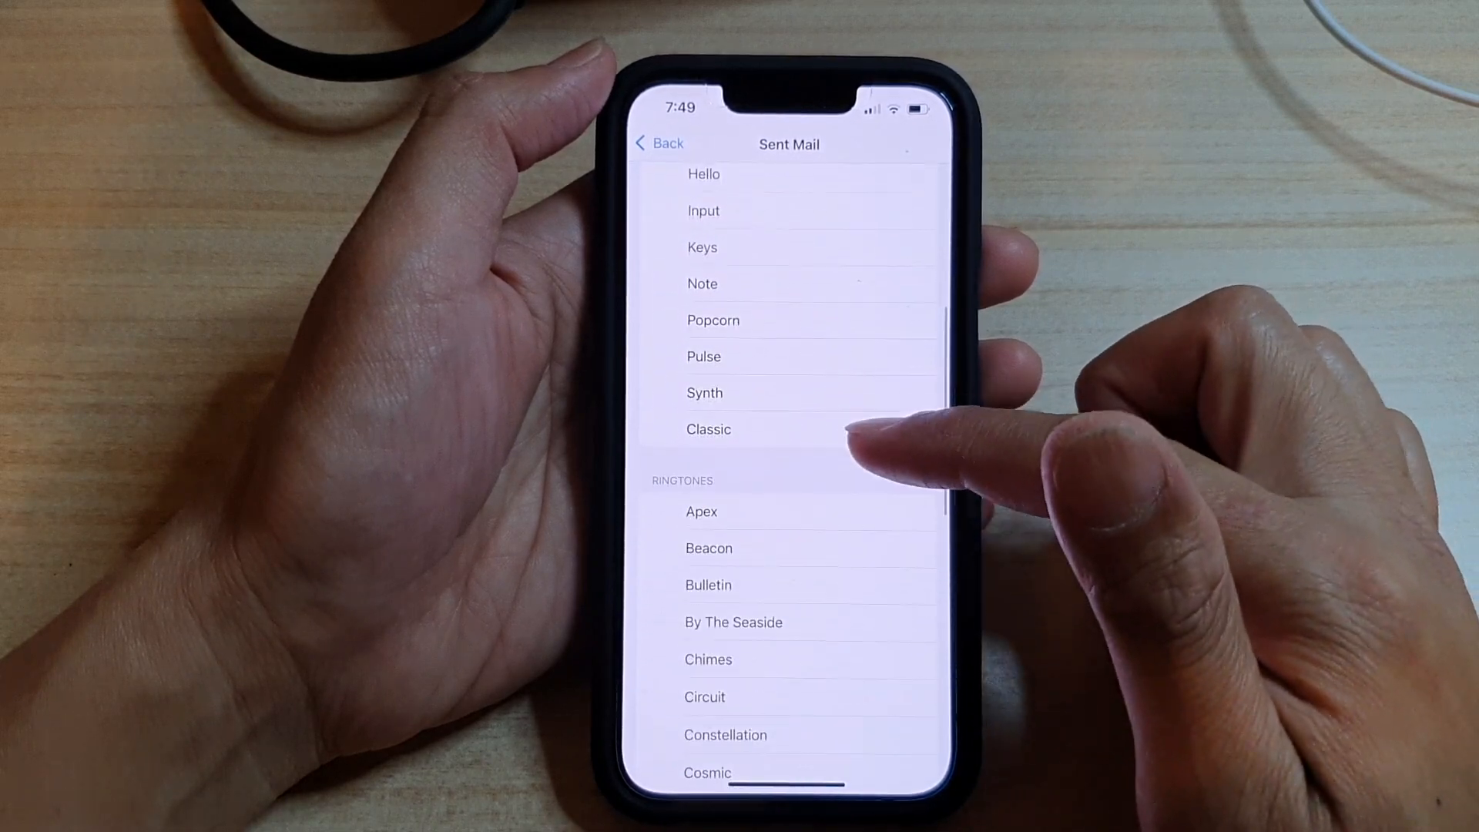
{"action": "left_click", "coordinate": [709, 429]}
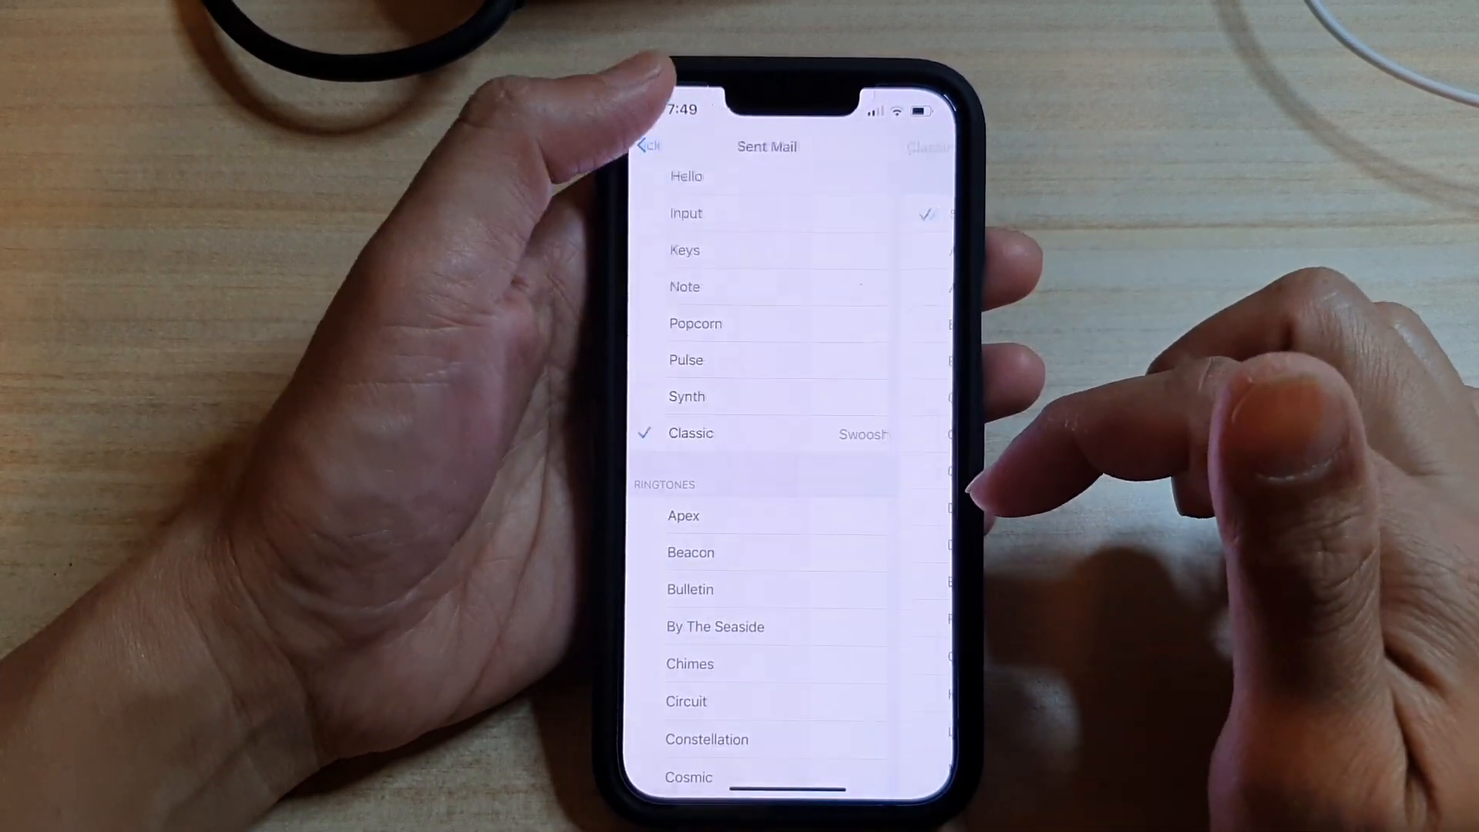